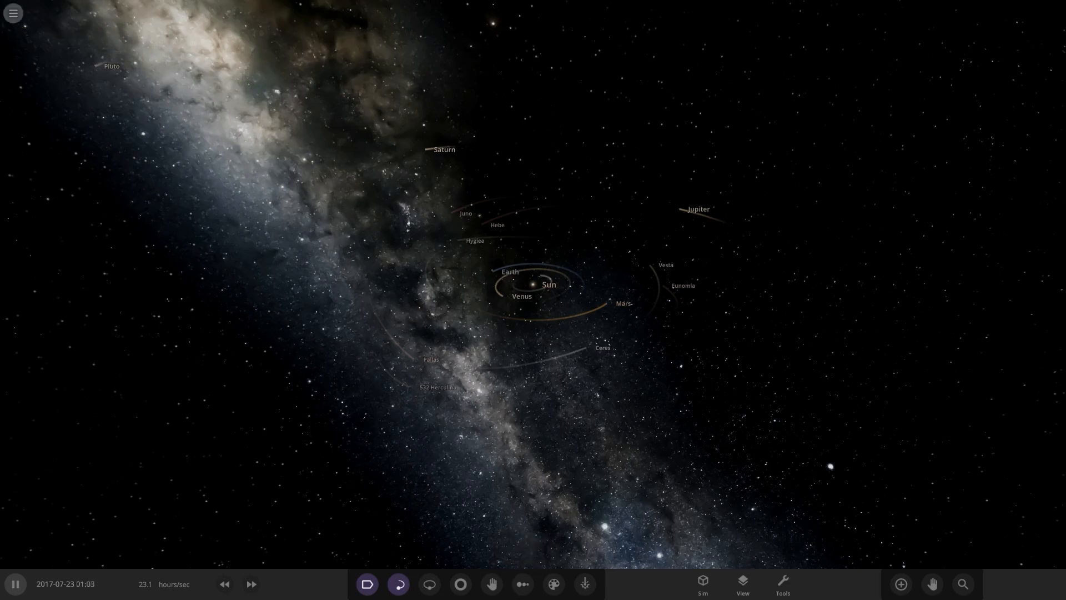
# Step: Search the simulation browser for "car" and load the saved Carcu_system simulation
pyautogui.write('car')
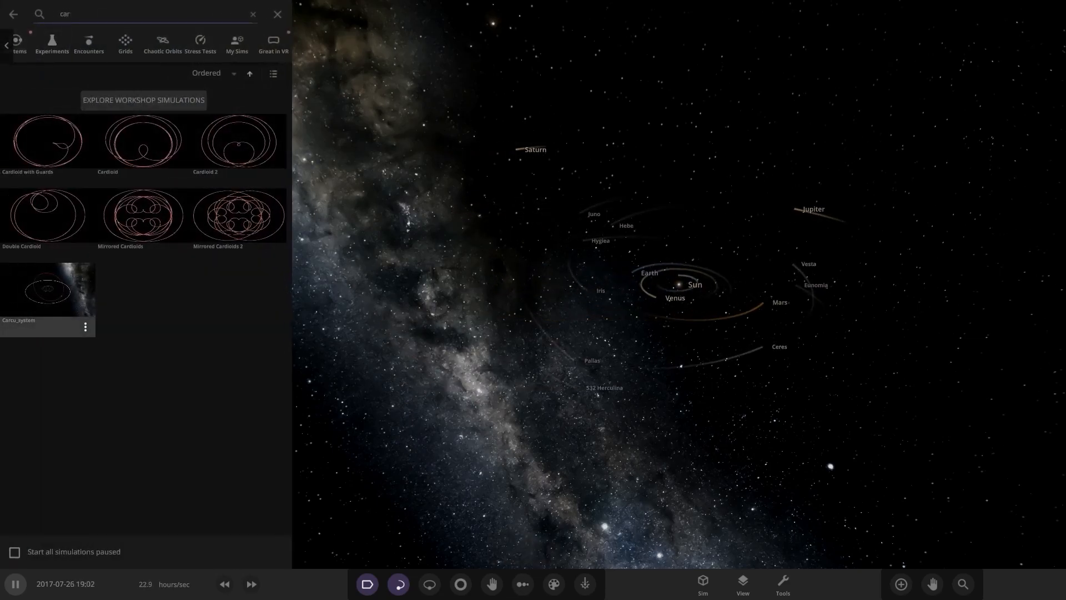
pyautogui.click(277, 14)
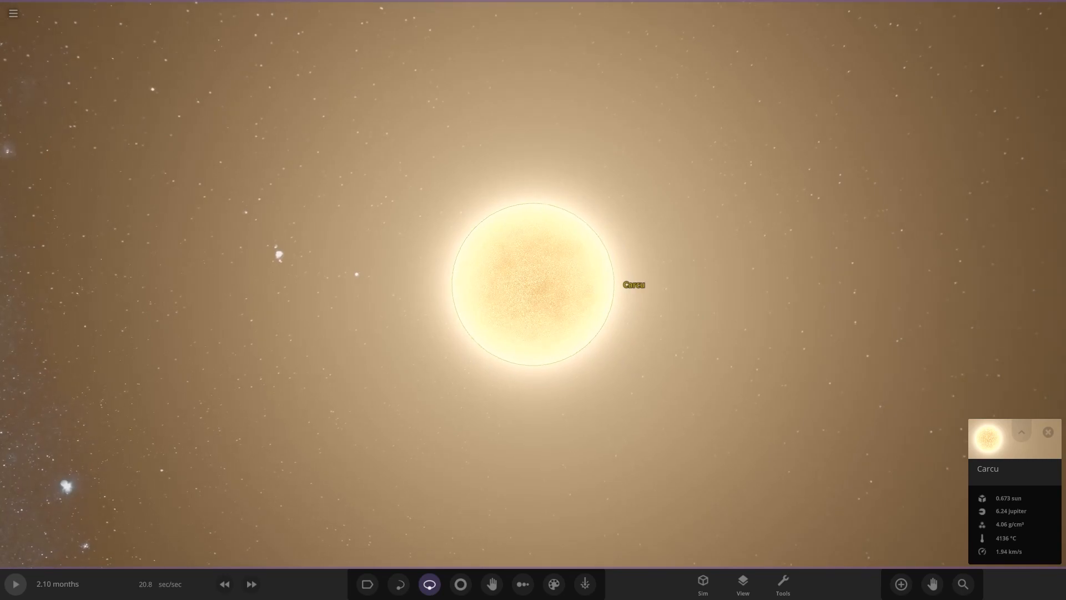
# Step: Expand Carcu's full properties, then focus the camera on the icy planet Ulianax b
pyautogui.click(1021, 431)
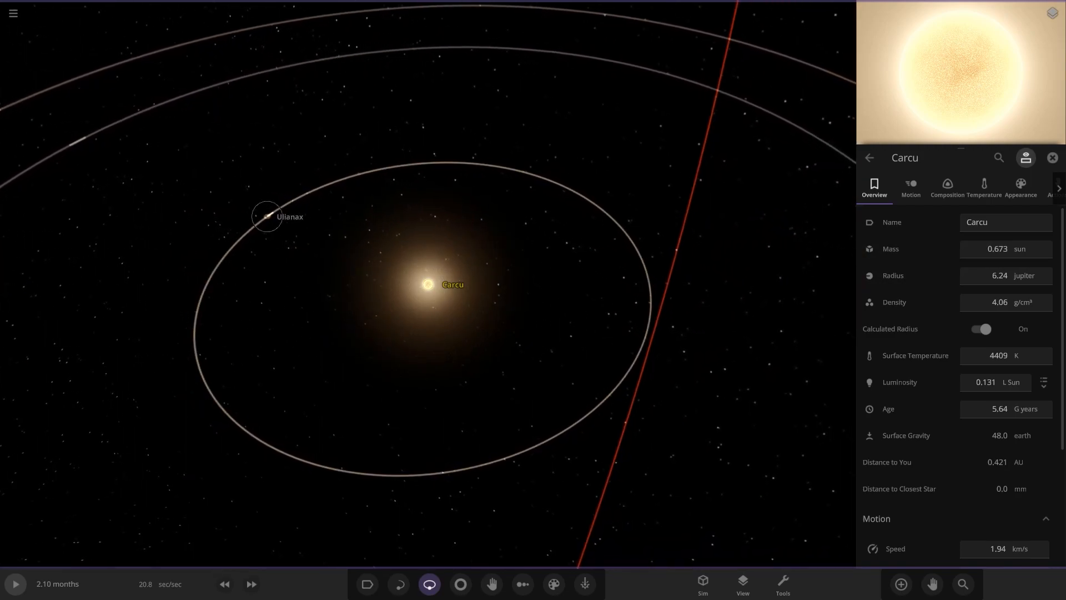
pyautogui.click(267, 216)
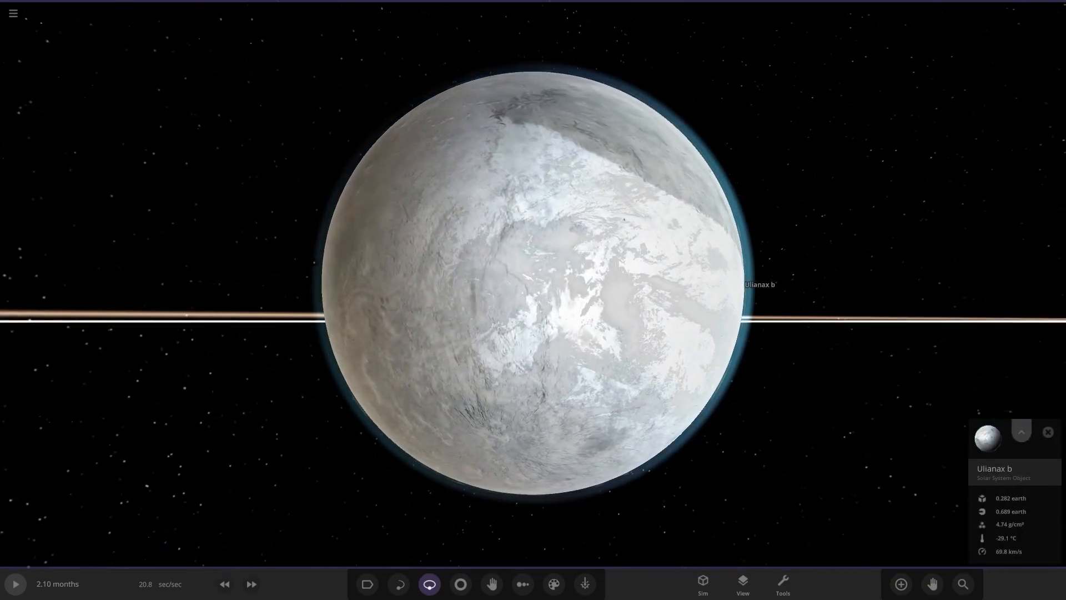
# Step: Expand Ulianax b's full properties and zoom out to see its orbit around Carcu
pyautogui.click(1021, 433)
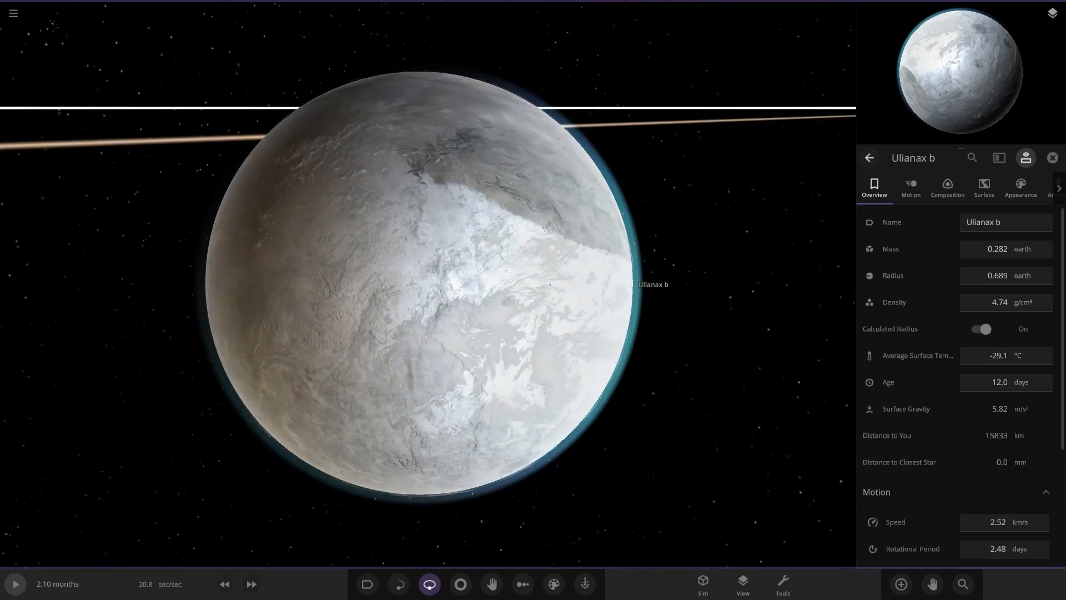
pyautogui.scroll(-3)
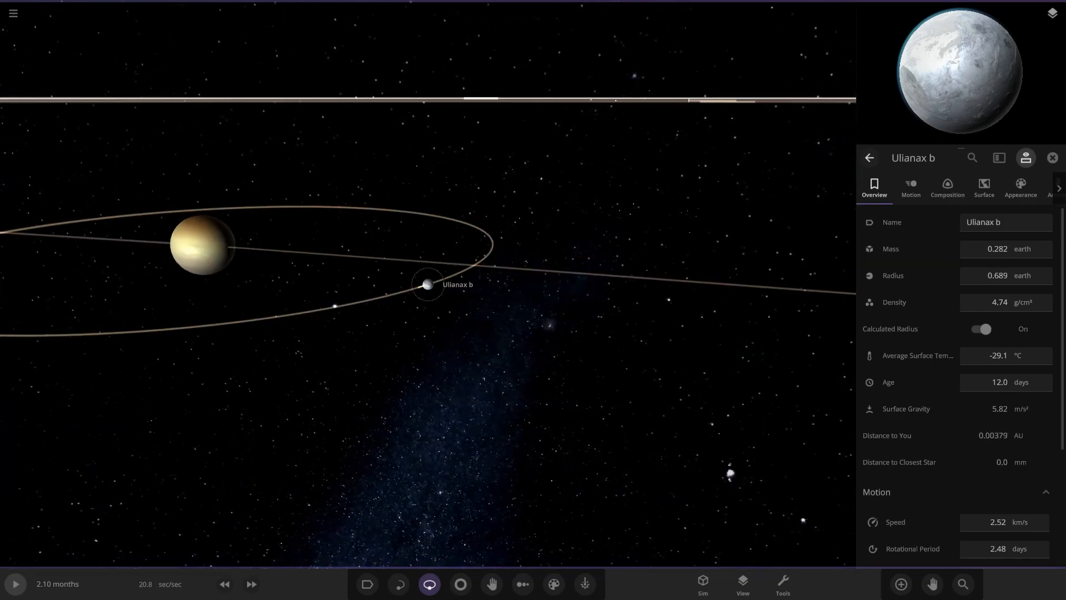
pyautogui.scroll(-3)
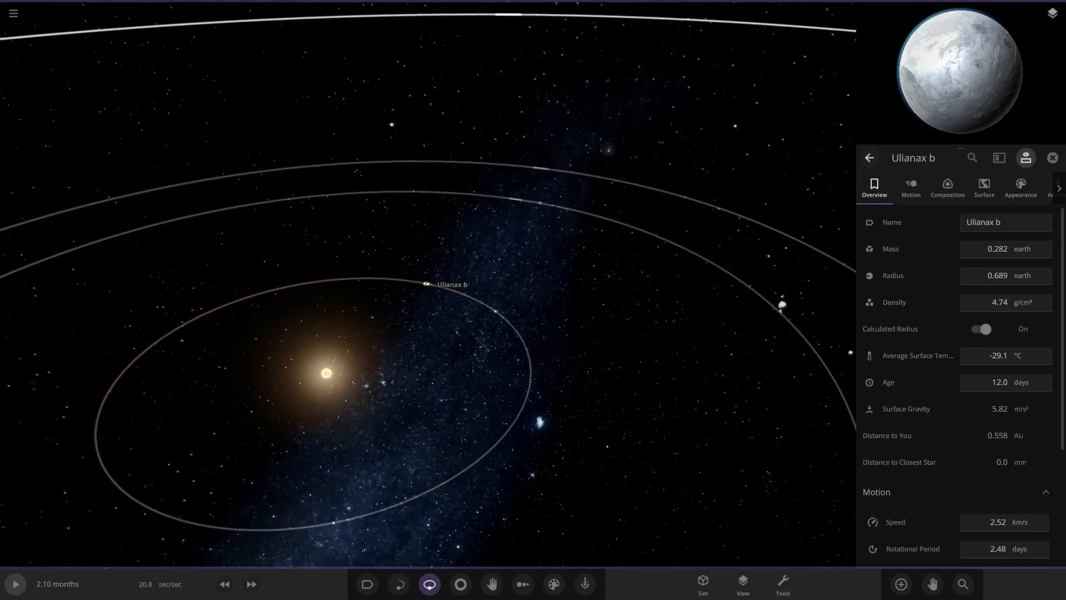
pyautogui.scroll(-3)
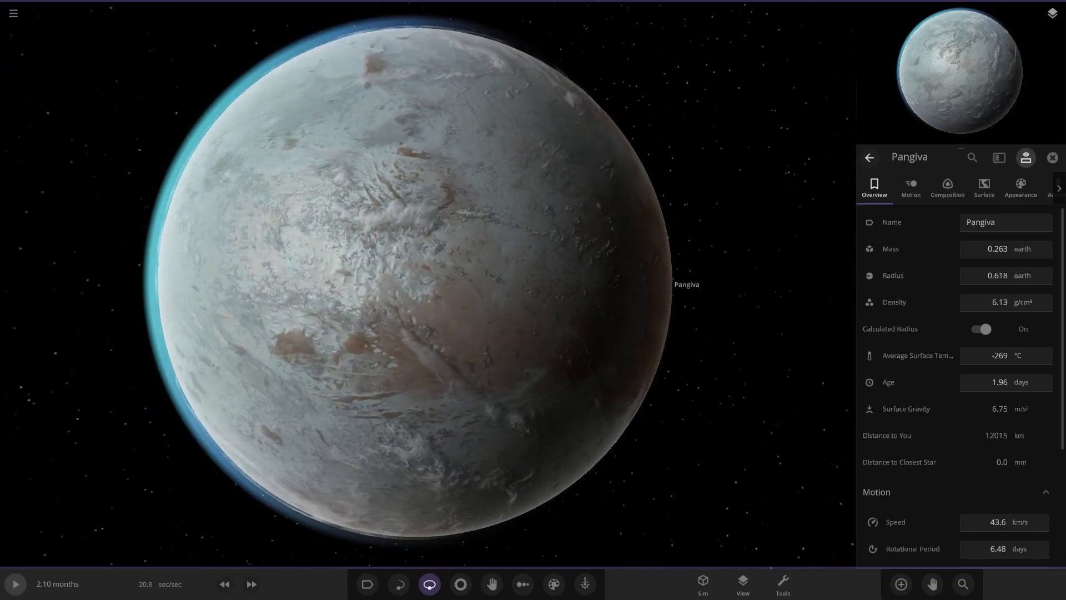
# Step: Show Pangiva's Appearance settings to review its layers and surface colours
pyautogui.click(1020, 186)
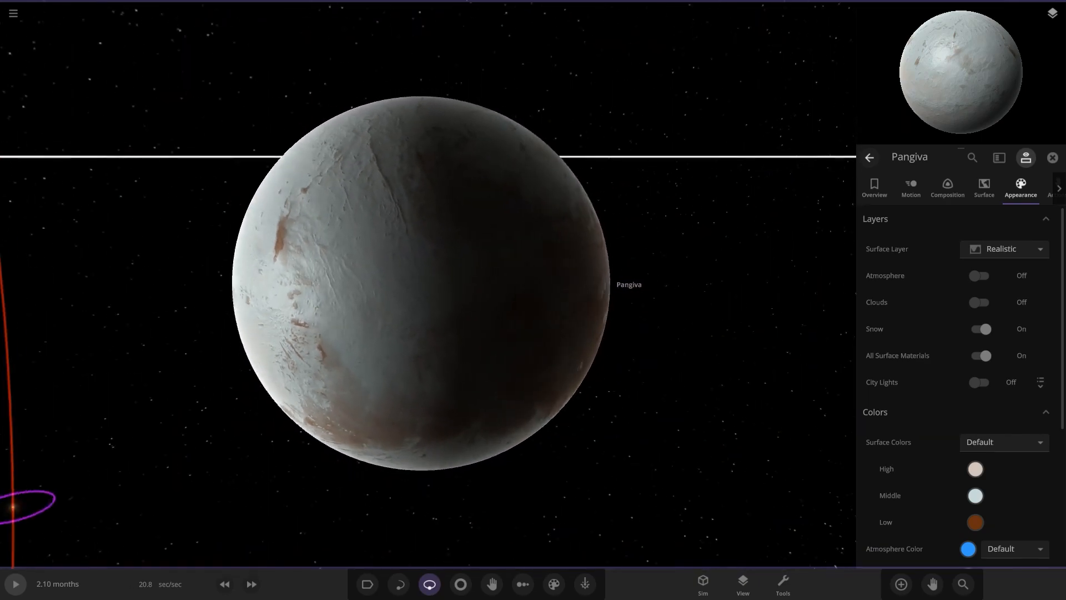
pyautogui.click(980, 276)
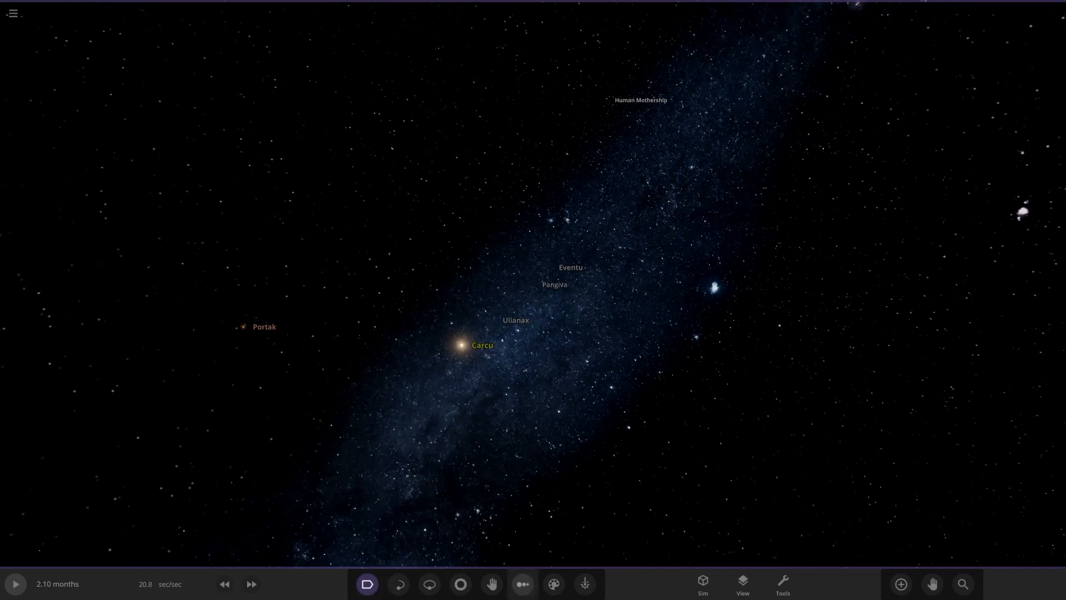
# Step: Show the system's orbit paths and briefly toggle the habitable zones around the stars
pyautogui.click(429, 583)
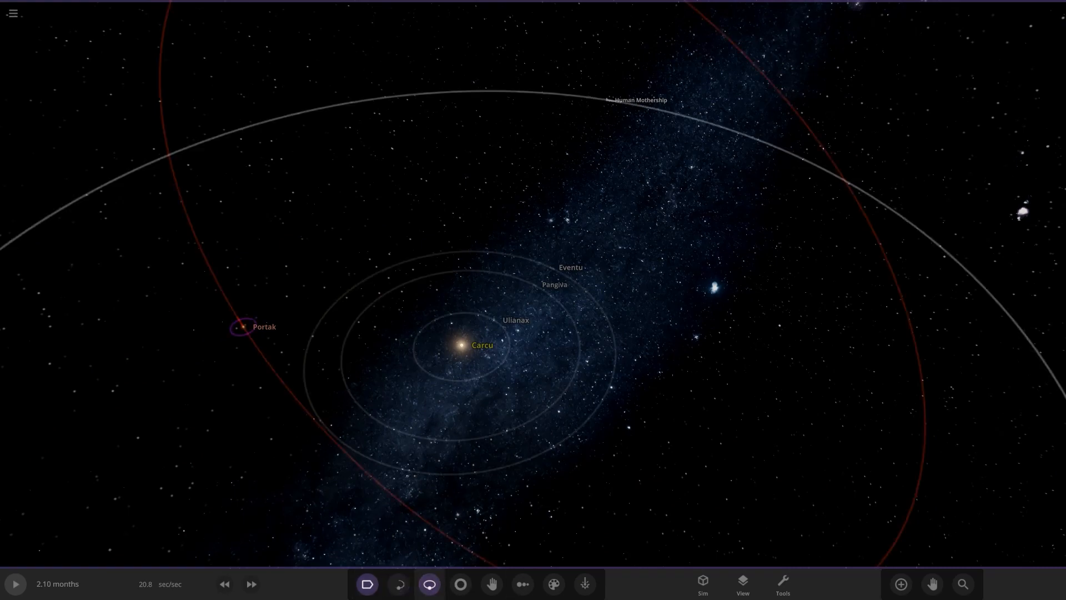
pyautogui.click(460, 583)
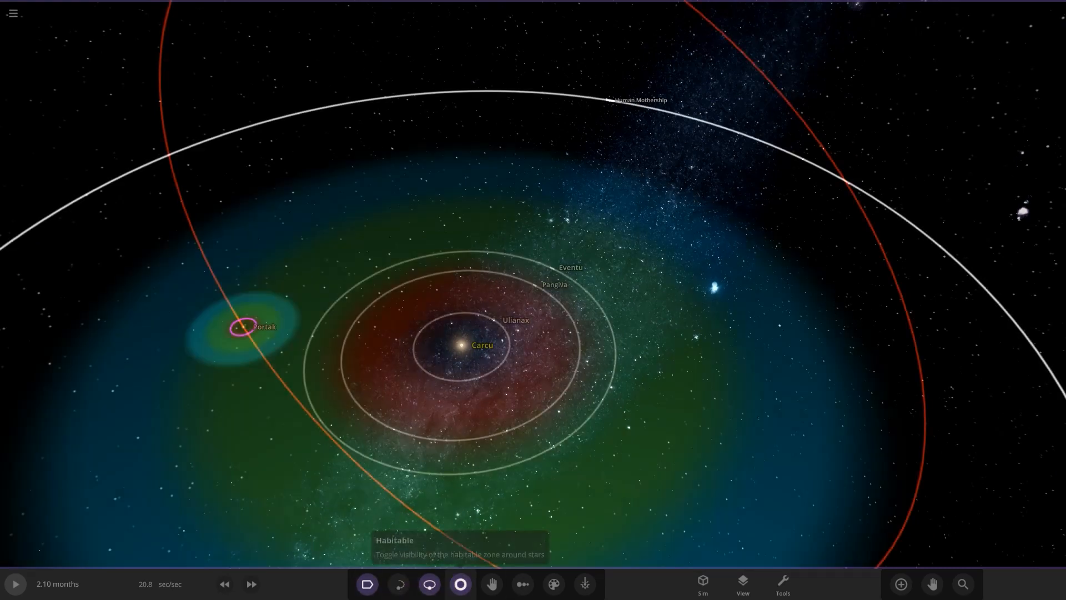
pyautogui.click(522, 584)
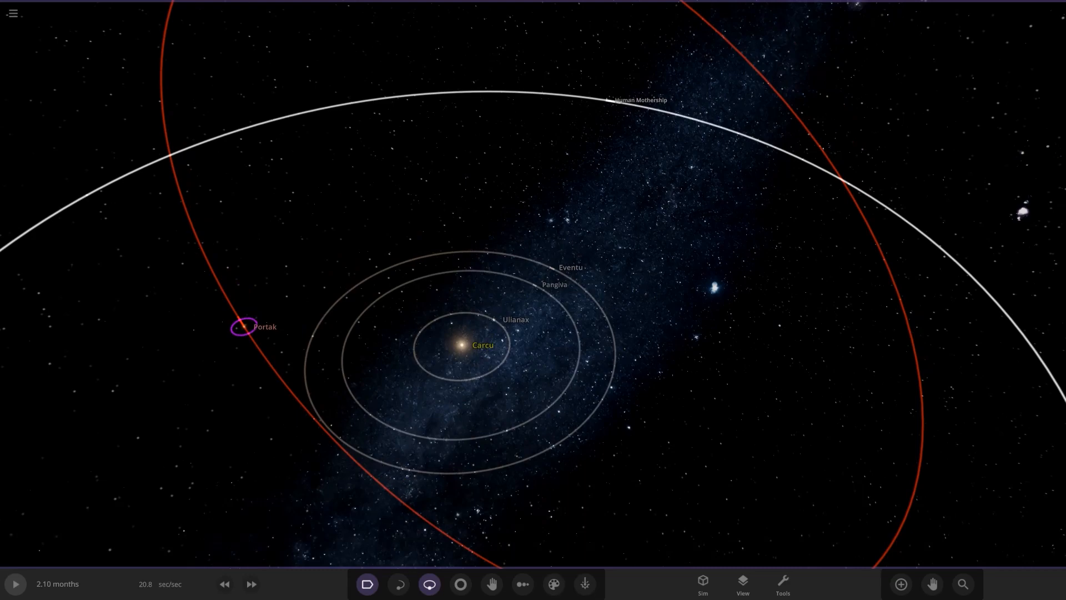
pyautogui.click(702, 584)
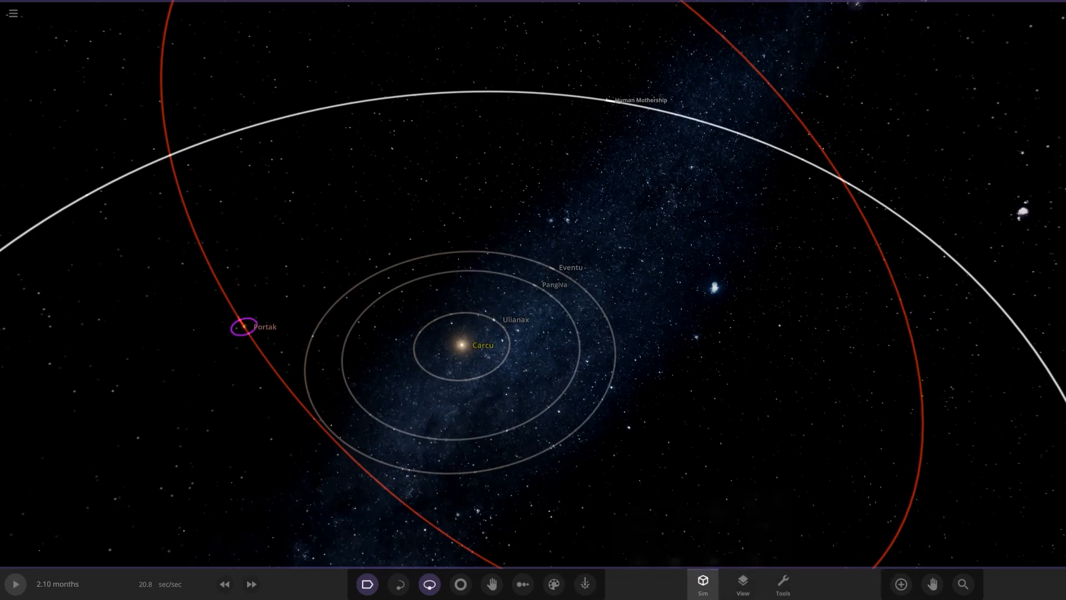
# Step: Review the View settings panel, then focus the camera on the rusty planet Eventu
pyautogui.click(742, 583)
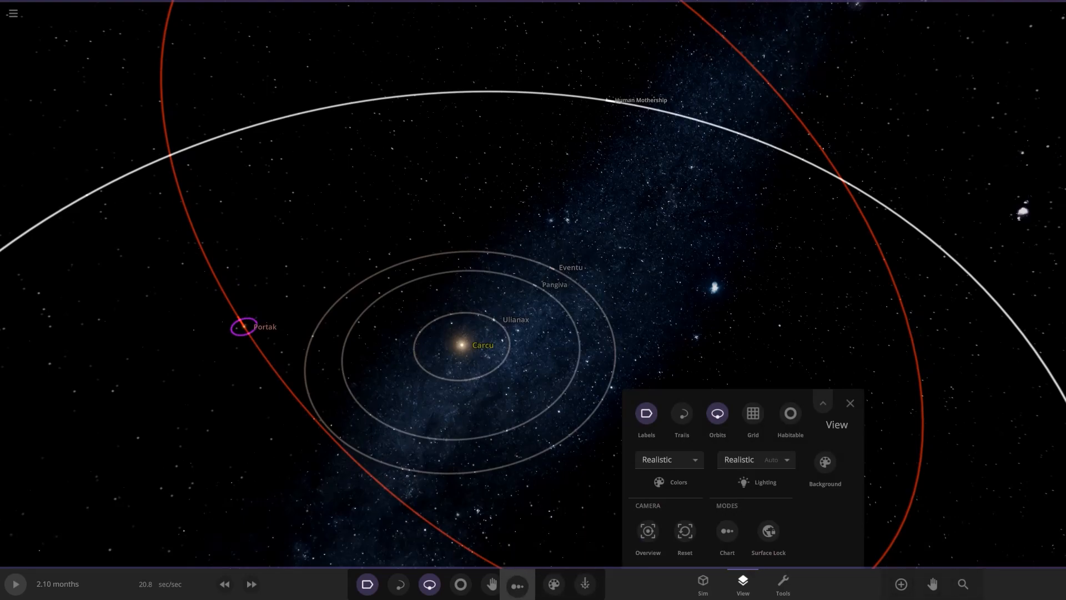
pyautogui.click(767, 535)
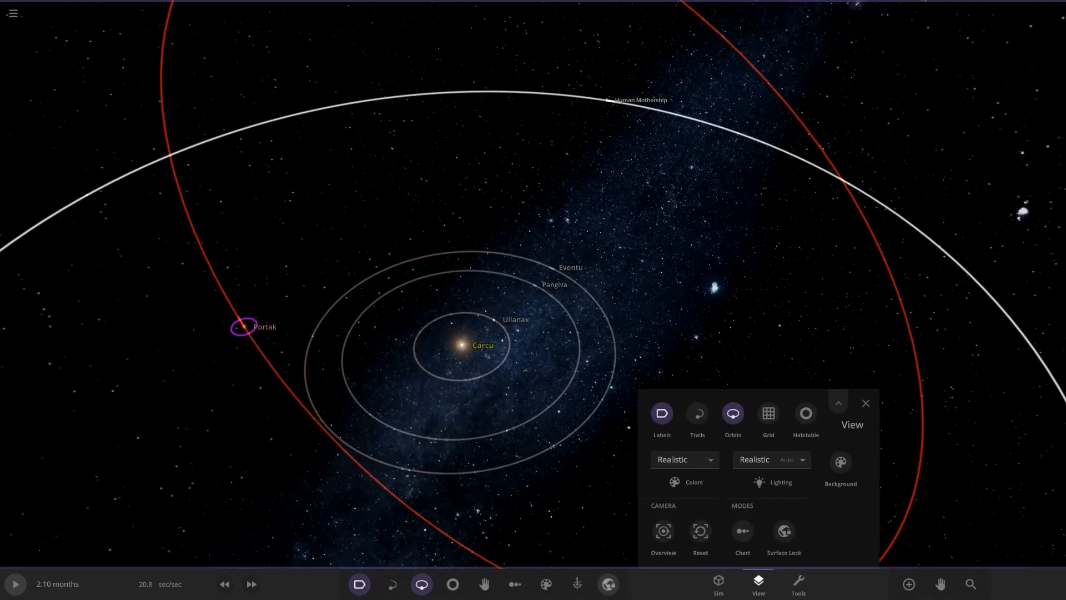
pyautogui.click(841, 462)
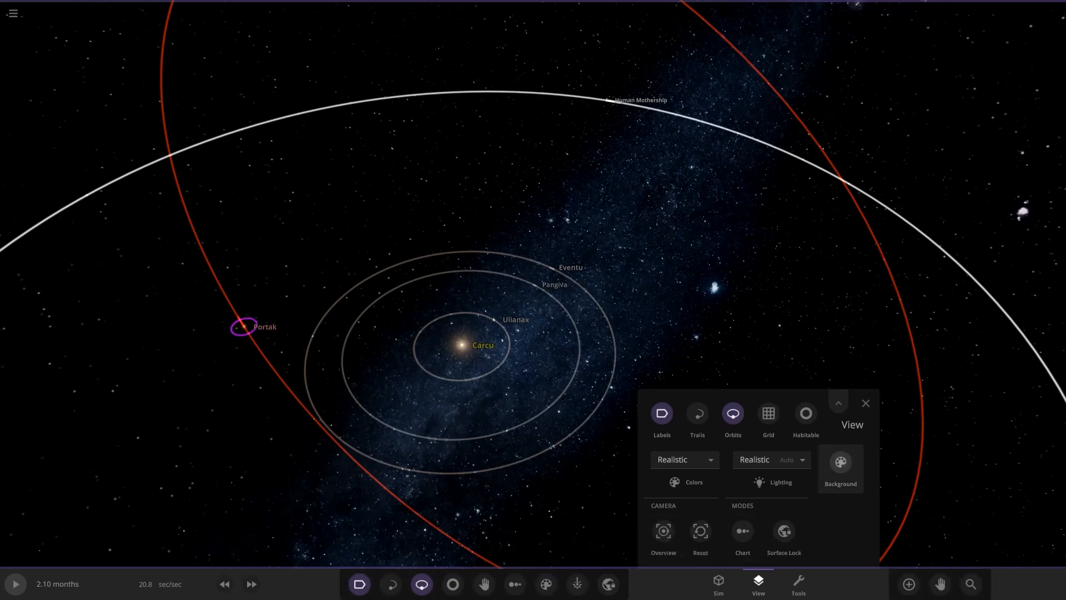
pyautogui.click(866, 403)
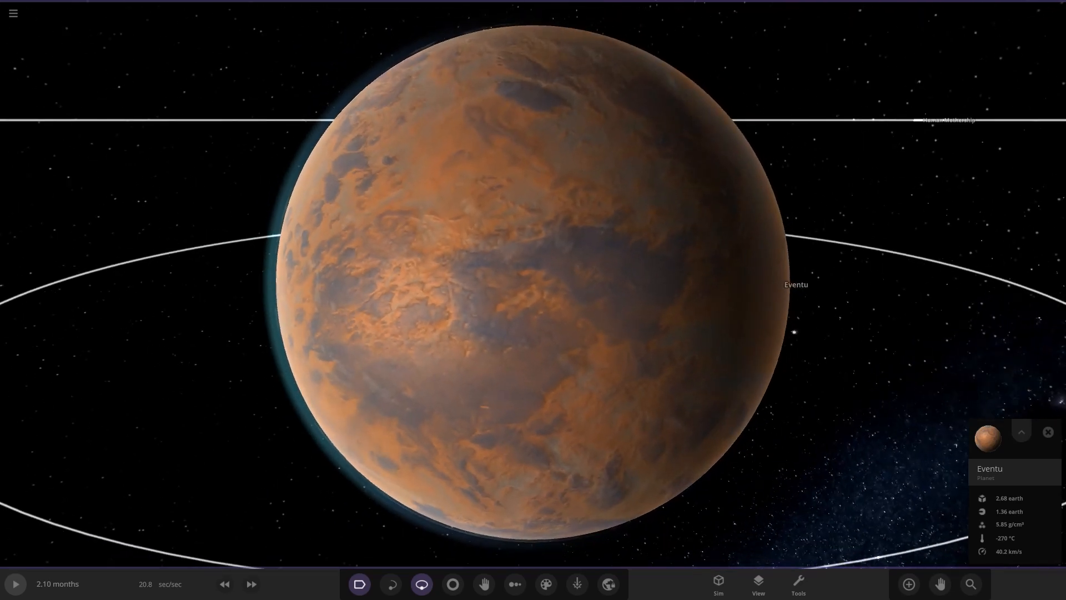
# Step: Expand Eventu's properties, read its Surface temperatures, then return to its Appearance layers
pyautogui.click(1019, 432)
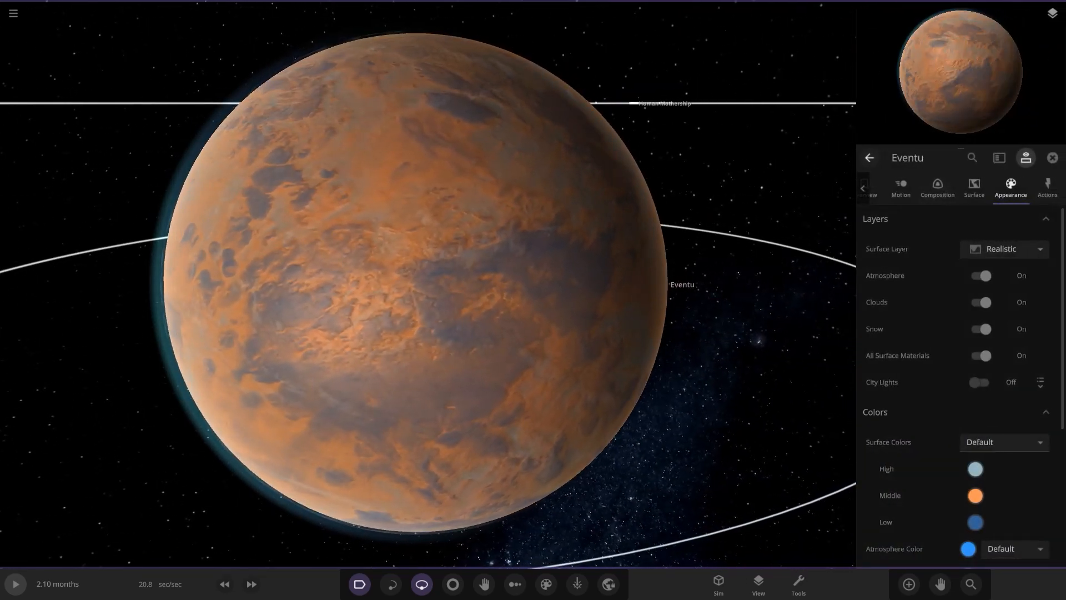
pyautogui.click(973, 189)
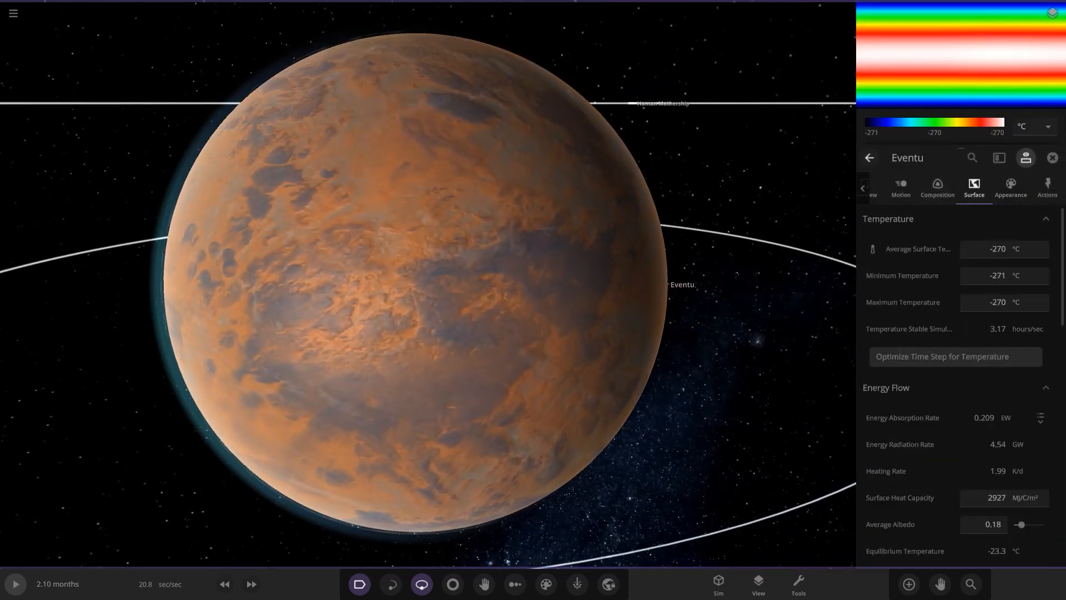
pyautogui.click(1011, 186)
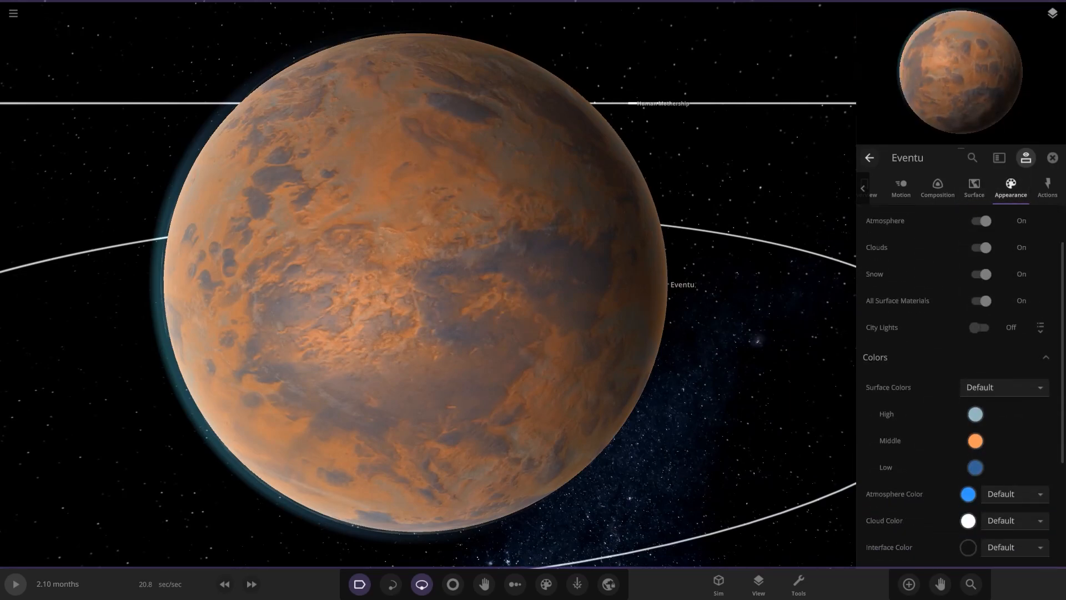
pyautogui.click(974, 440)
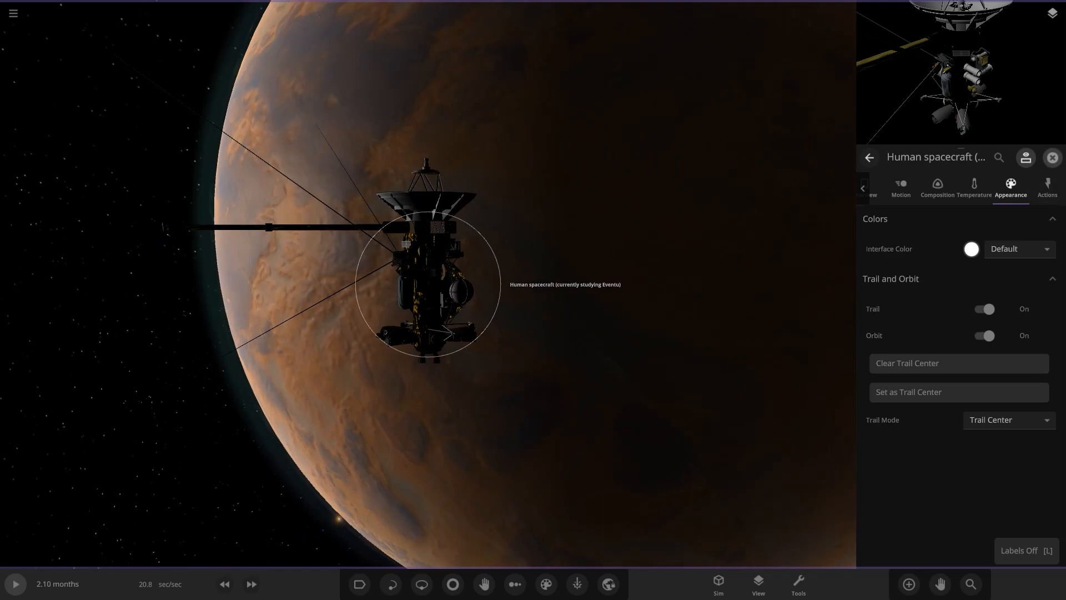
# Step: Close the panel and move on from the human spacecraft to select Purpulruim
pyautogui.click(1052, 156)
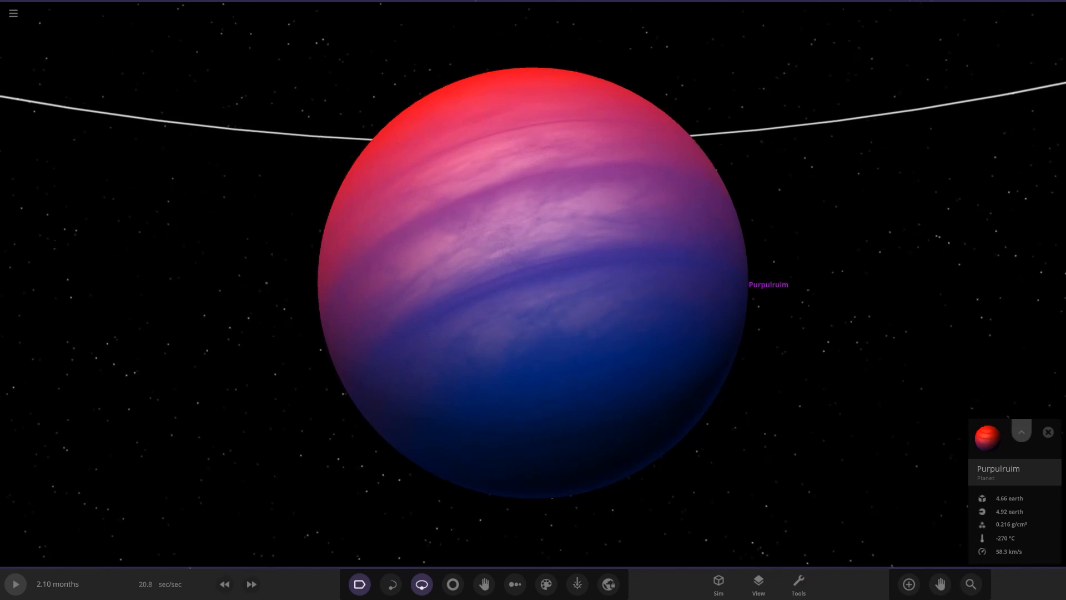
# Step: Expand Purpulruim's properties to view its custom red and blue band colours, then close the panel
pyautogui.click(1021, 432)
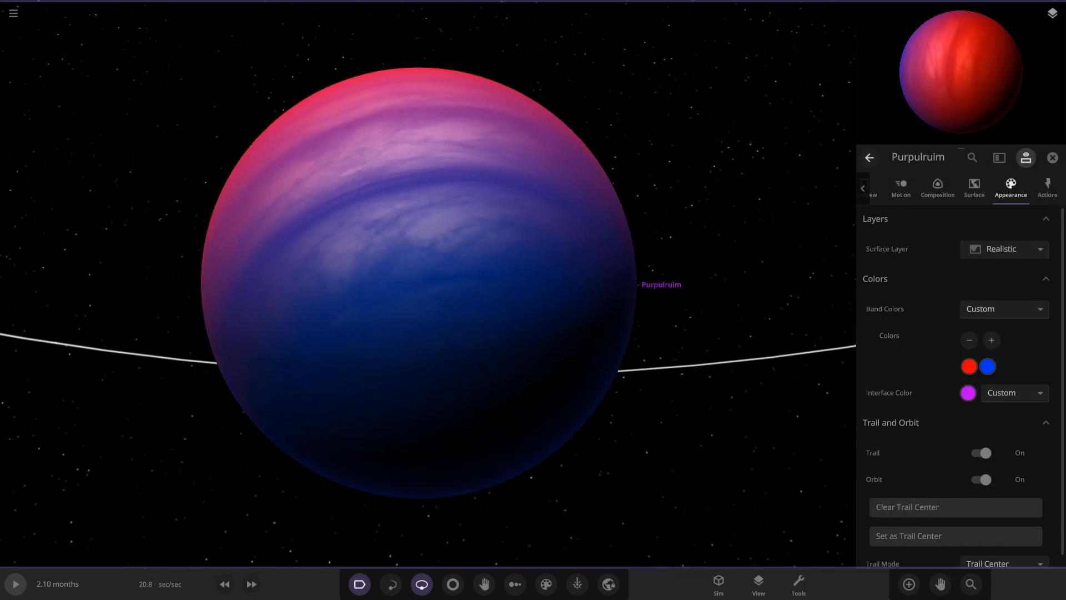
pyautogui.click(1053, 157)
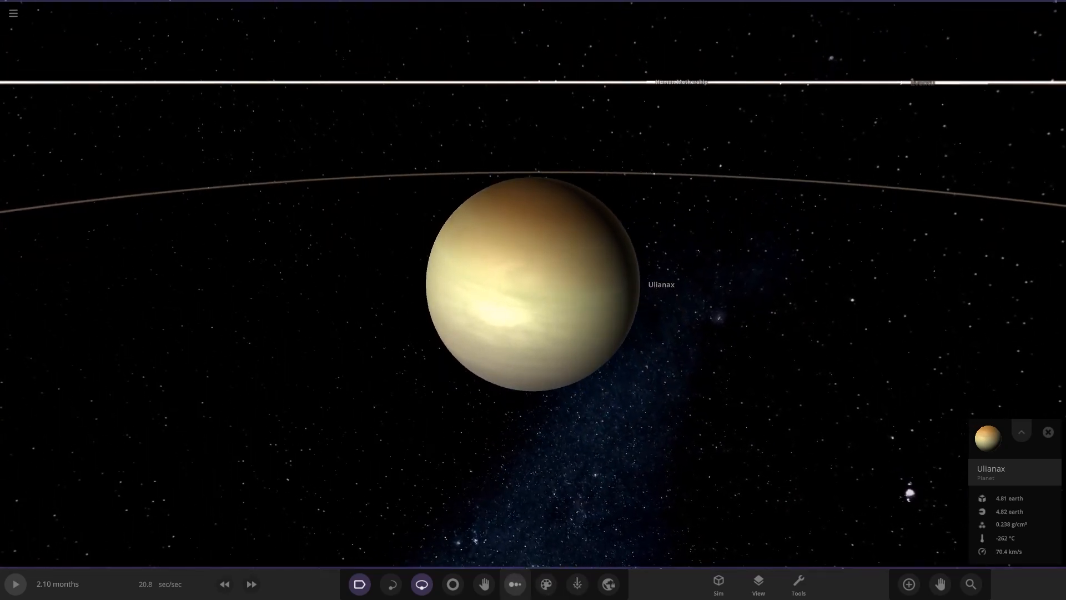
# Step: Browse the Add Object catalog of bodies that can be placed in the system
pyautogui.click(908, 583)
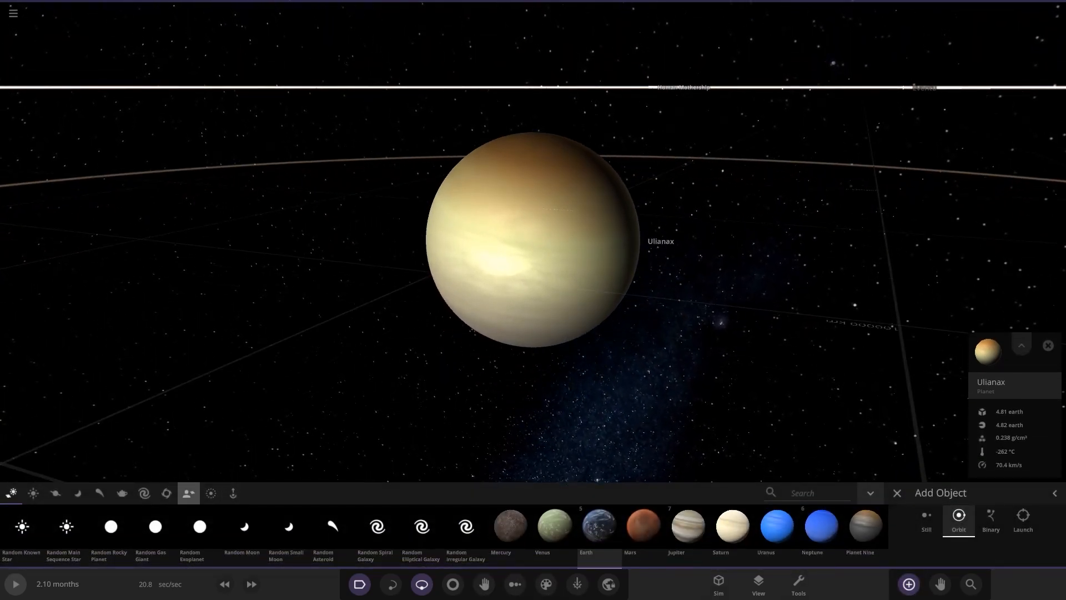
pyautogui.click(211, 493)
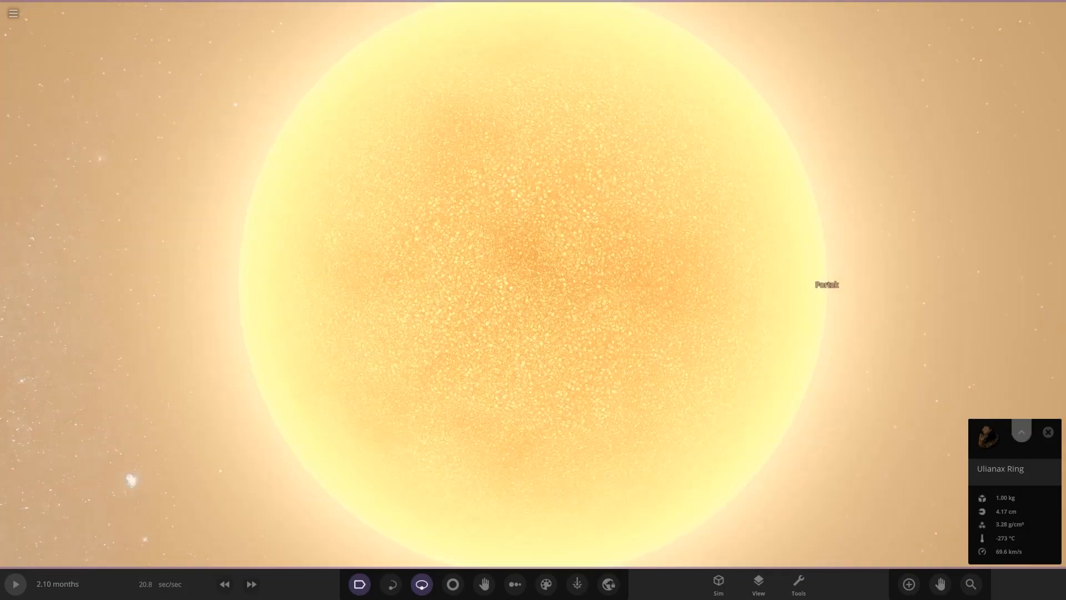
# Step: Expand Portuk's properties ahead of the chart-mode size comparison
pyautogui.click(1021, 432)
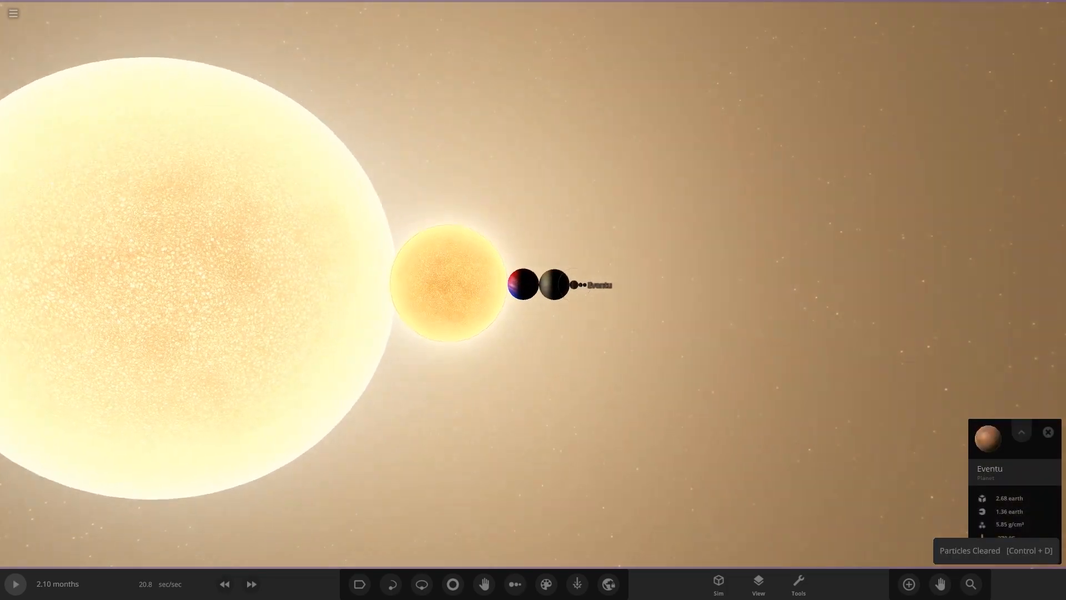
# Step: Through Tools > View, switch the lineup's Lighting from realistic shading to Studio
pyautogui.click(798, 583)
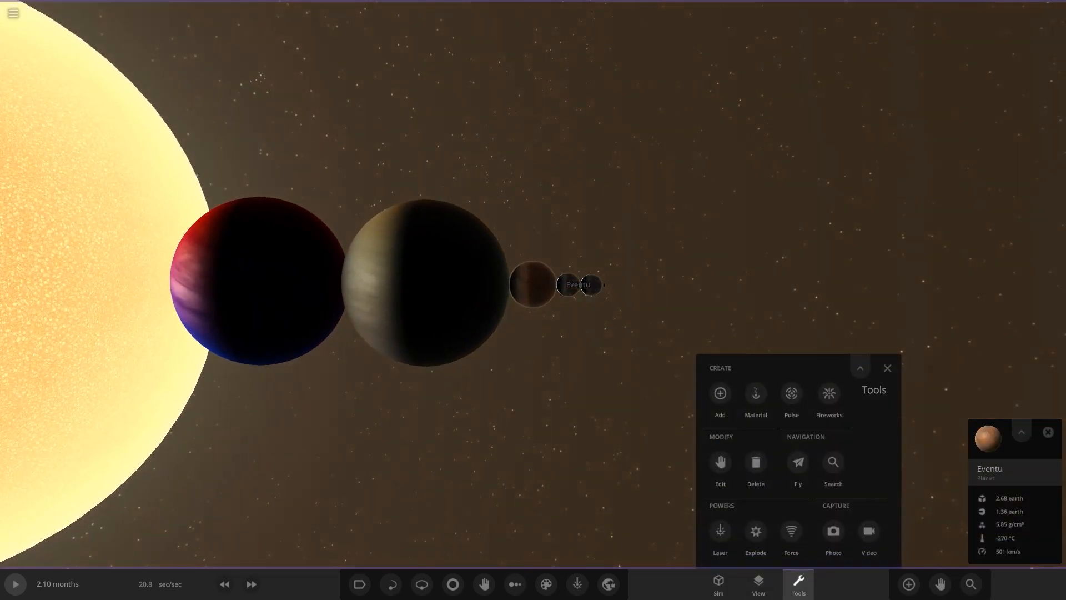
pyautogui.click(757, 588)
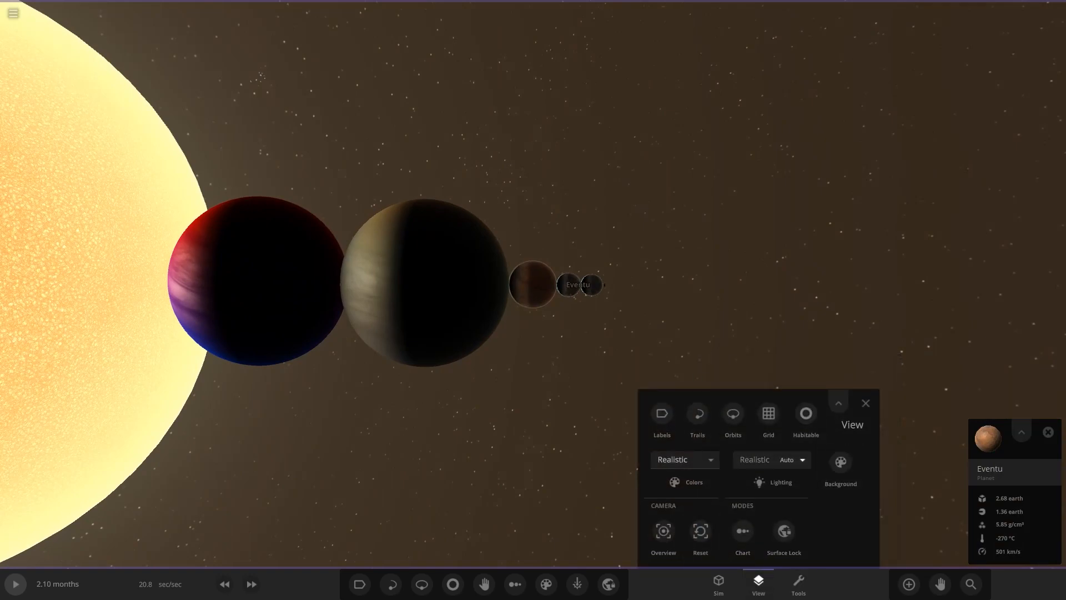
pyautogui.click(742, 537)
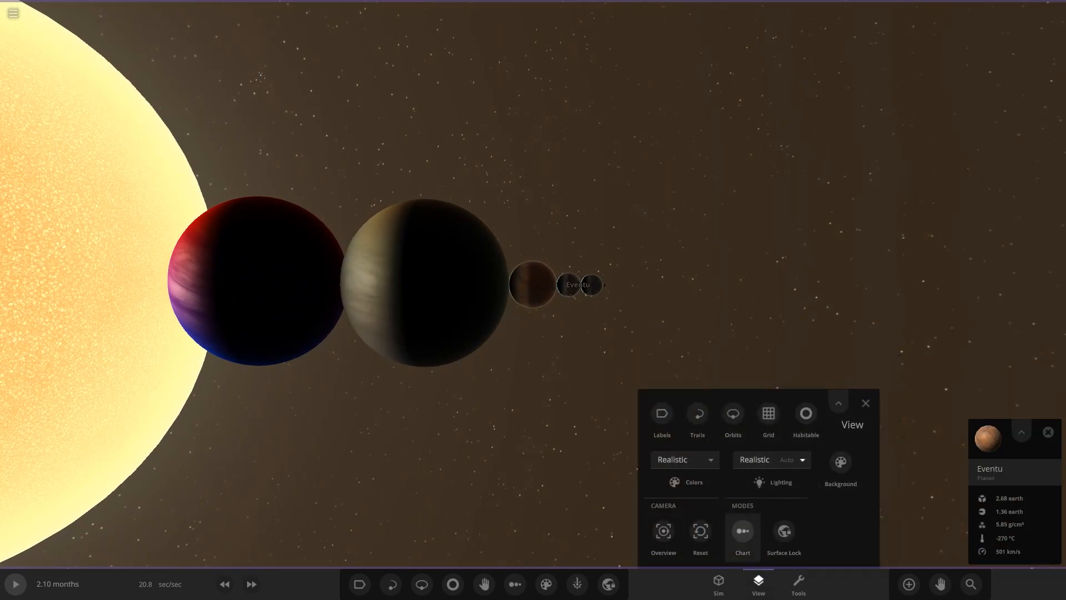
pyautogui.click(767, 417)
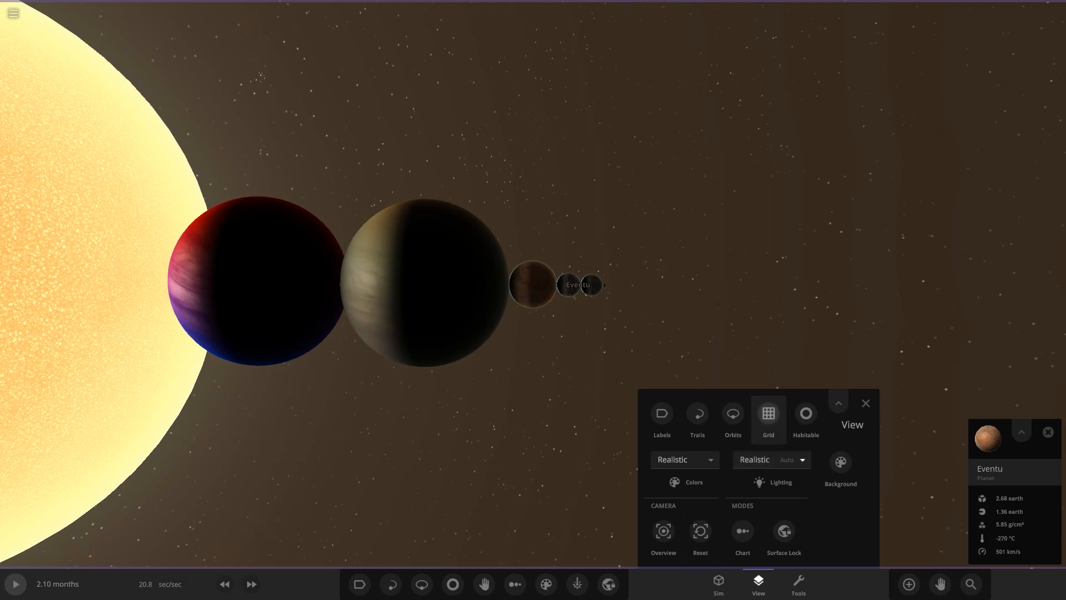
pyautogui.click(770, 460)
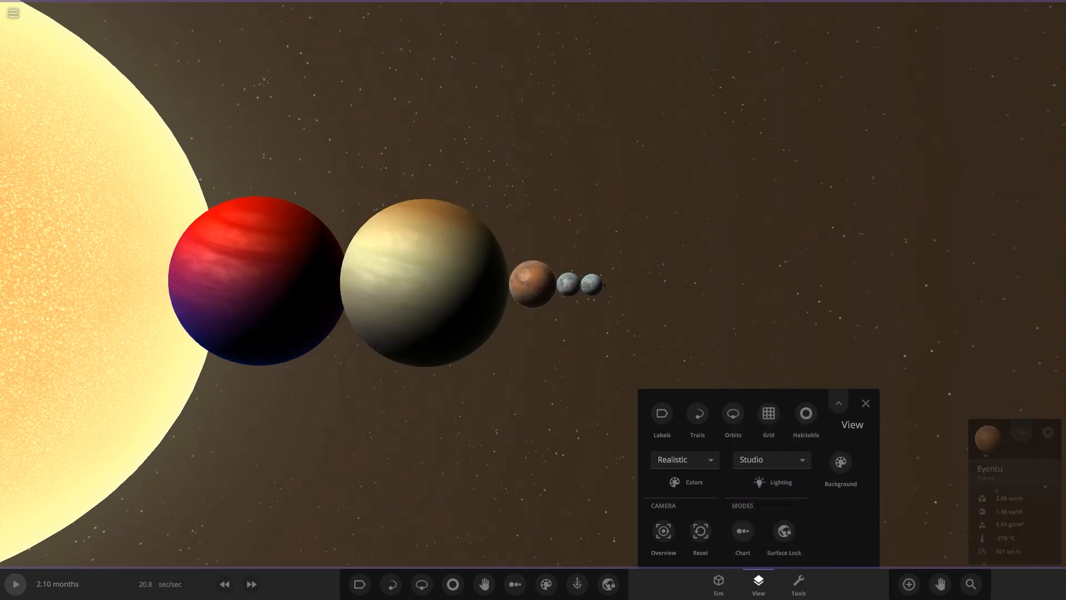